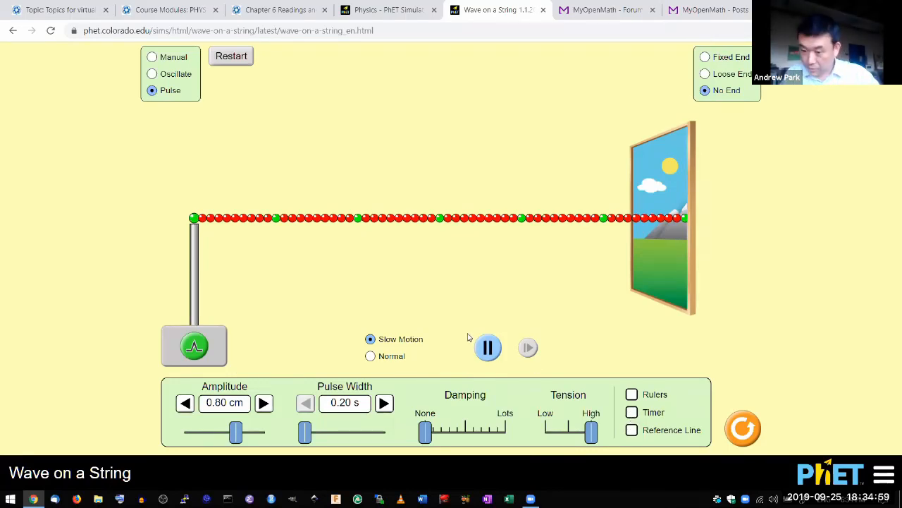
{"action": "mouse_move", "coordinate": [668, 208]}
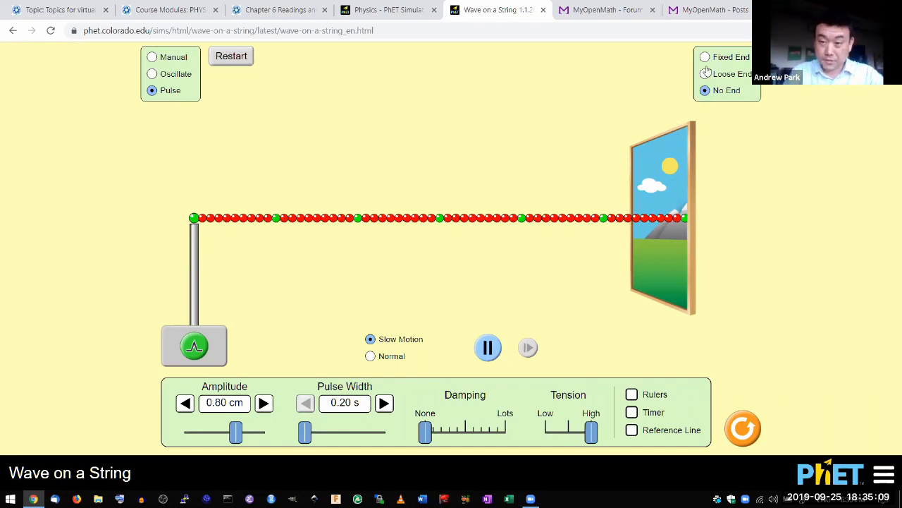
Switch the string to Loose End and launch a single upright pulse toward it
{"action": "left_click", "coordinate": [704, 74]}
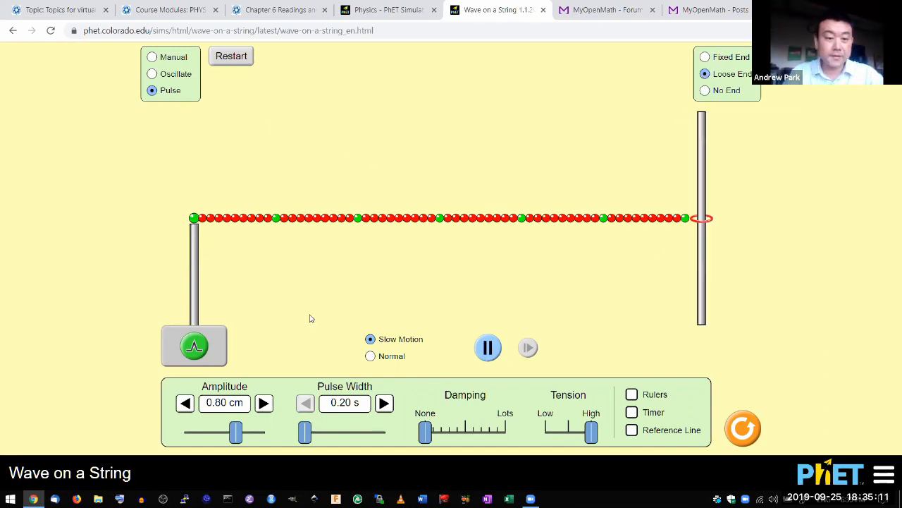
{"action": "left_click", "coordinate": [195, 346]}
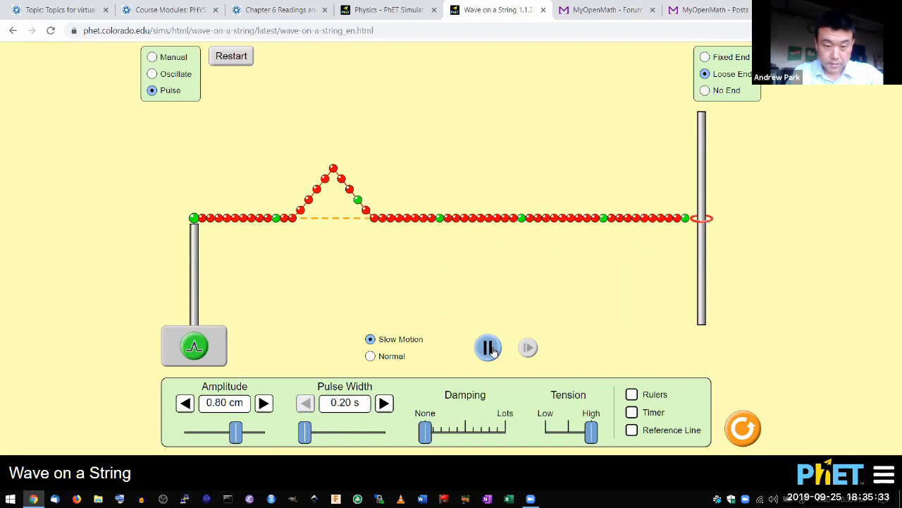
Pause and resume repeatedly so the pulse reaches and reflects off the loose end
{"action": "left_click", "coordinate": [488, 346]}
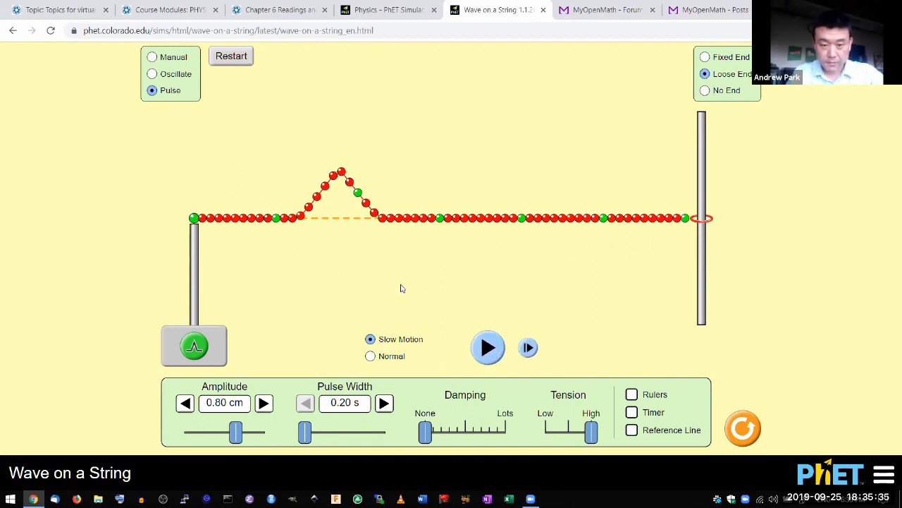
{"action": "left_click", "coordinate": [488, 347]}
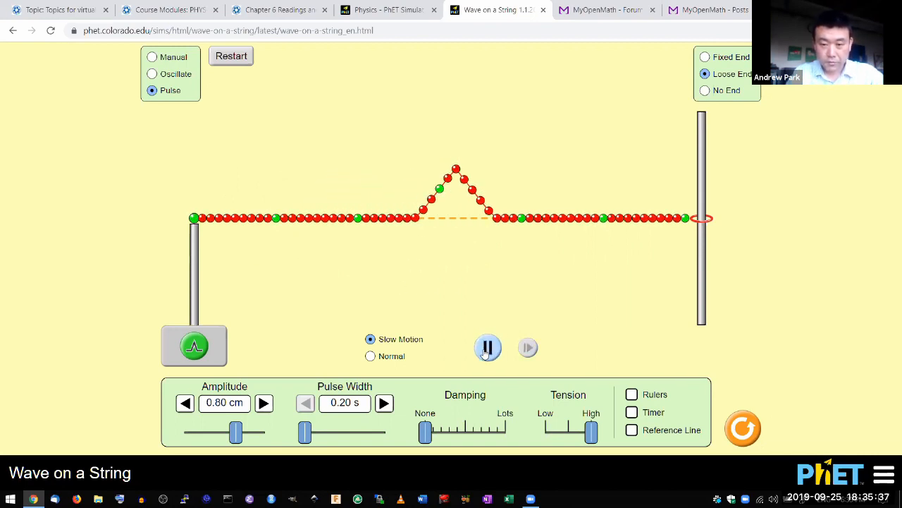
{"action": "left_click", "coordinate": [487, 346]}
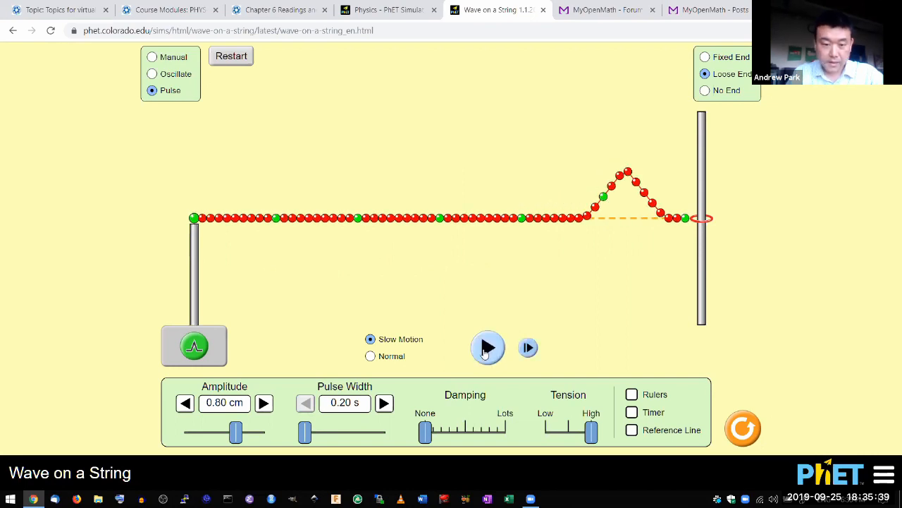
{"action": "left_click", "coordinate": [488, 347]}
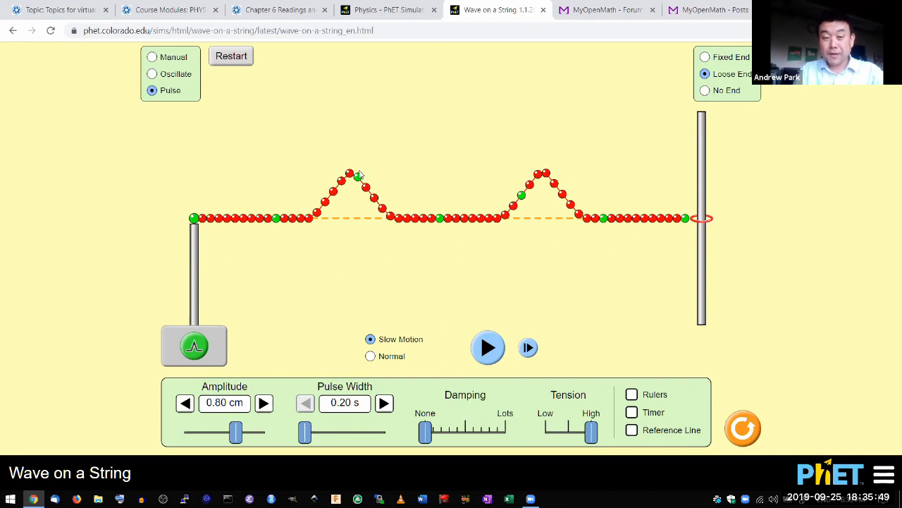
{"action": "mouse_move", "coordinate": [550, 192]}
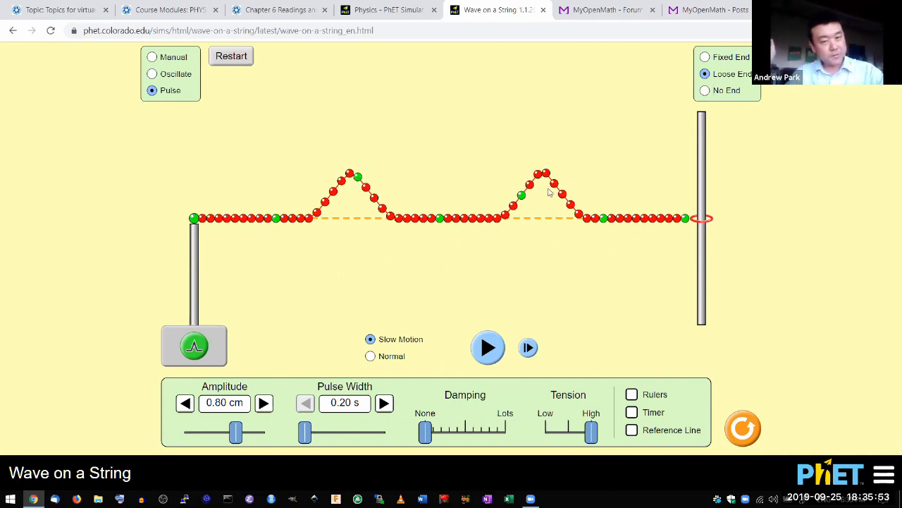
{"action": "mouse_move", "coordinate": [631, 281]}
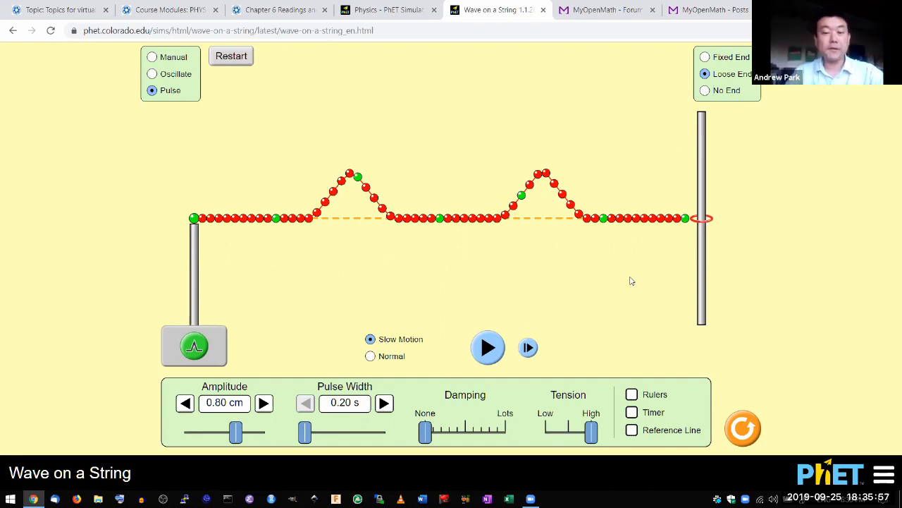
Freeze the reflected and newly sent pulses, let them move briefly, then pause again
{"action": "left_click", "coordinate": [487, 347]}
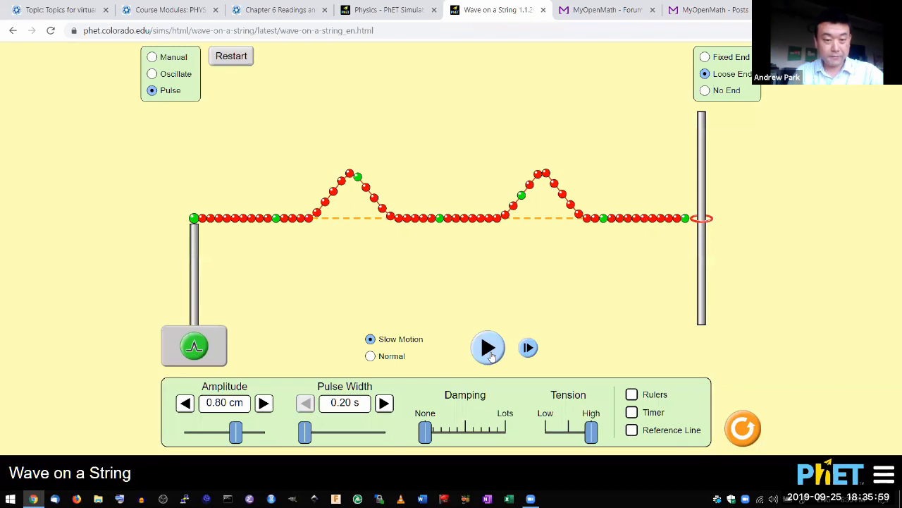
{"action": "left_click", "coordinate": [488, 347]}
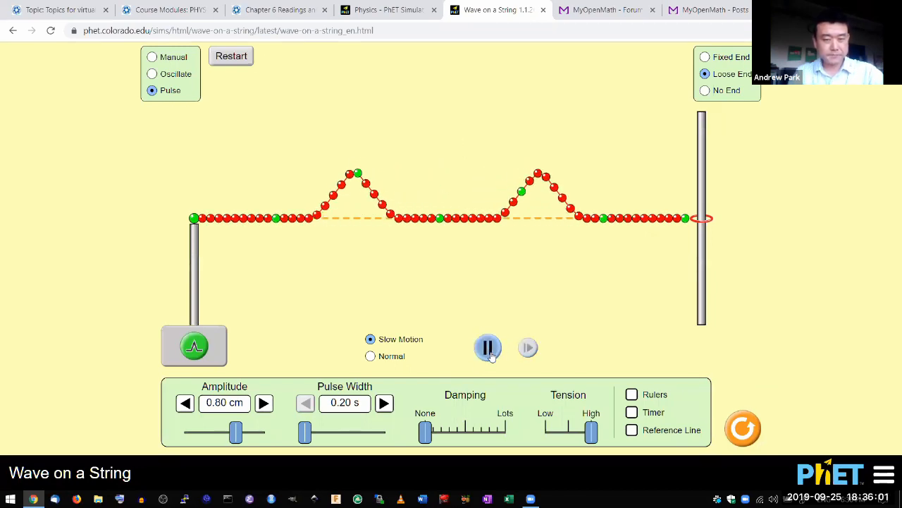
{"action": "left_click", "coordinate": [488, 347]}
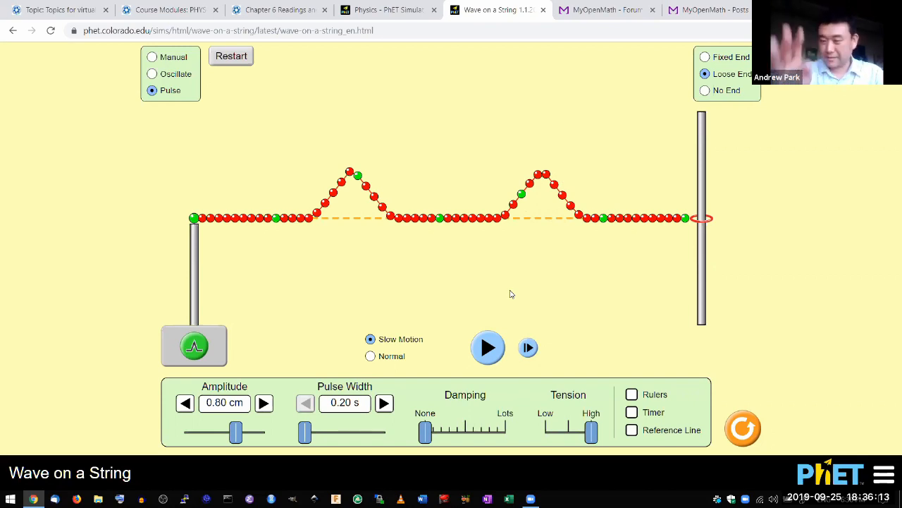
{"action": "left_click", "coordinate": [487, 347]}
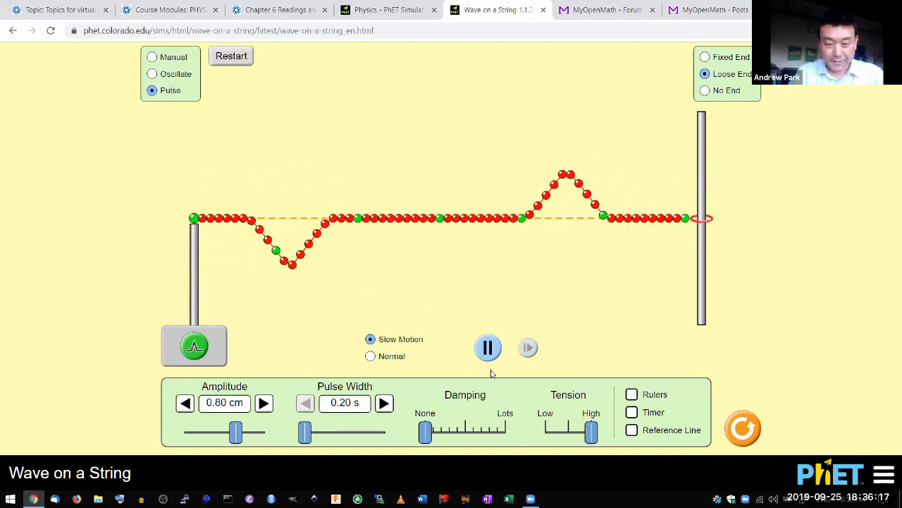
{"action": "left_click", "coordinate": [487, 347]}
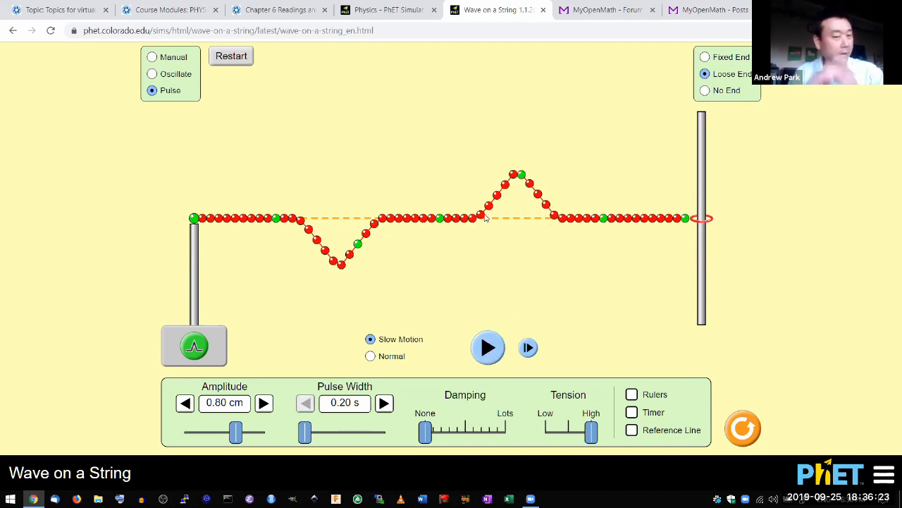
{"action": "left_click", "coordinate": [488, 346]}
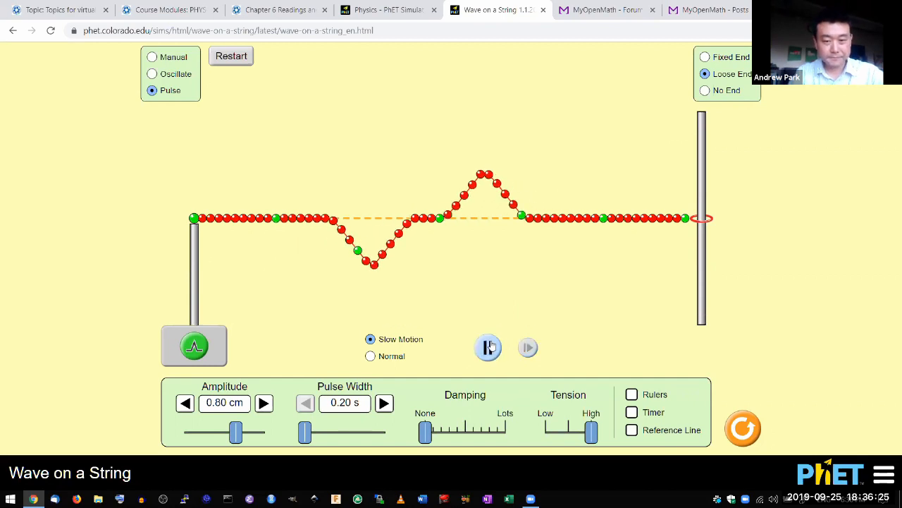
{"action": "left_click", "coordinate": [488, 346]}
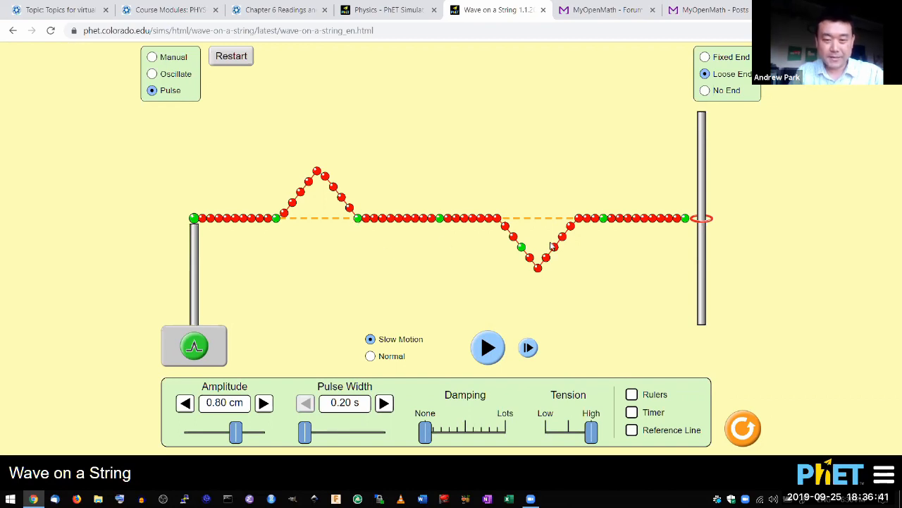
{"action": "mouse_move", "coordinate": [494, 248]}
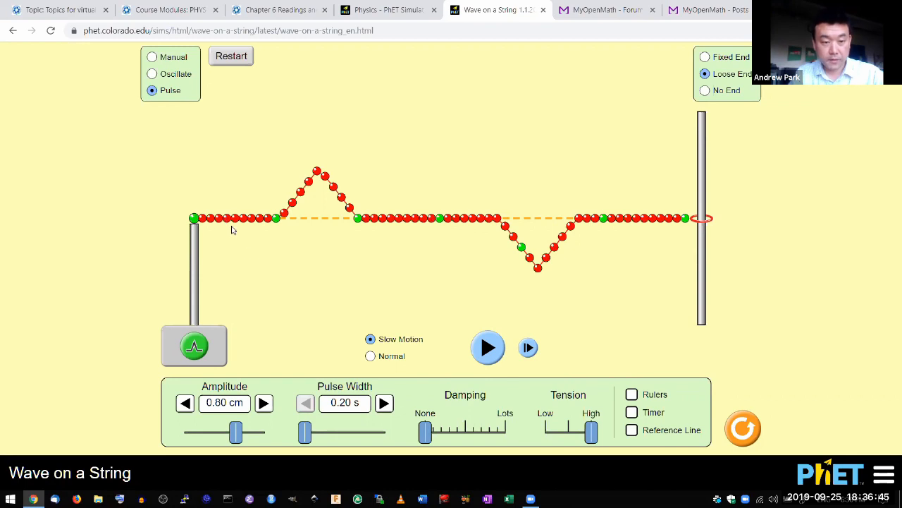
{"action": "mouse_move", "coordinate": [269, 251]}
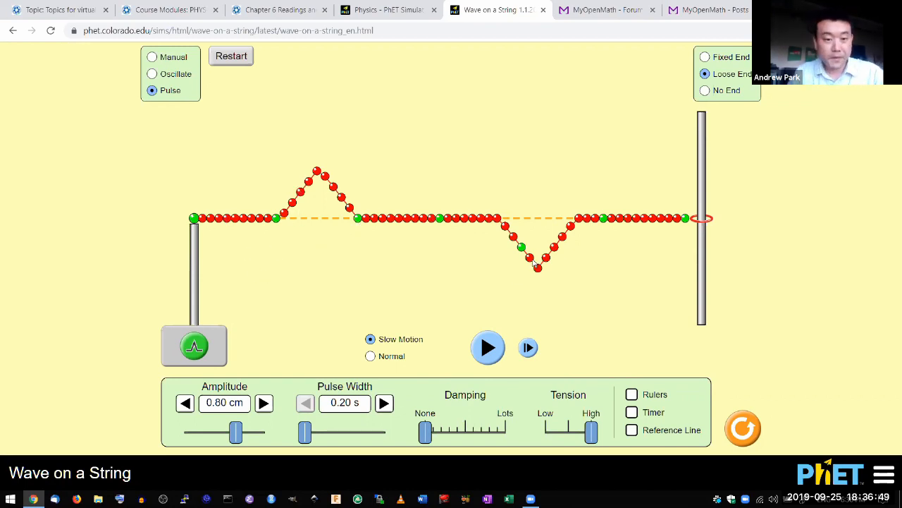
{"action": "mouse_move", "coordinate": [305, 202]}
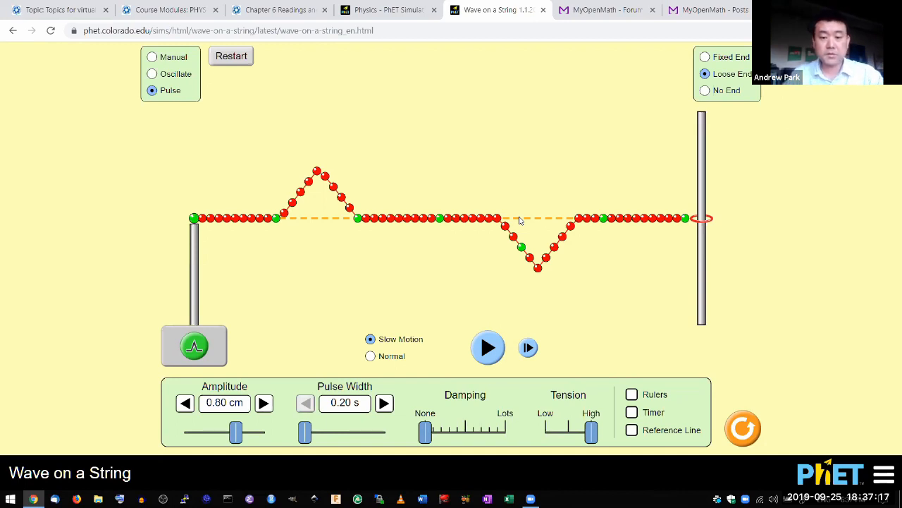
Run the upright and inverted pulses toward each other, pausing as they start to meet
{"action": "left_click", "coordinate": [487, 347]}
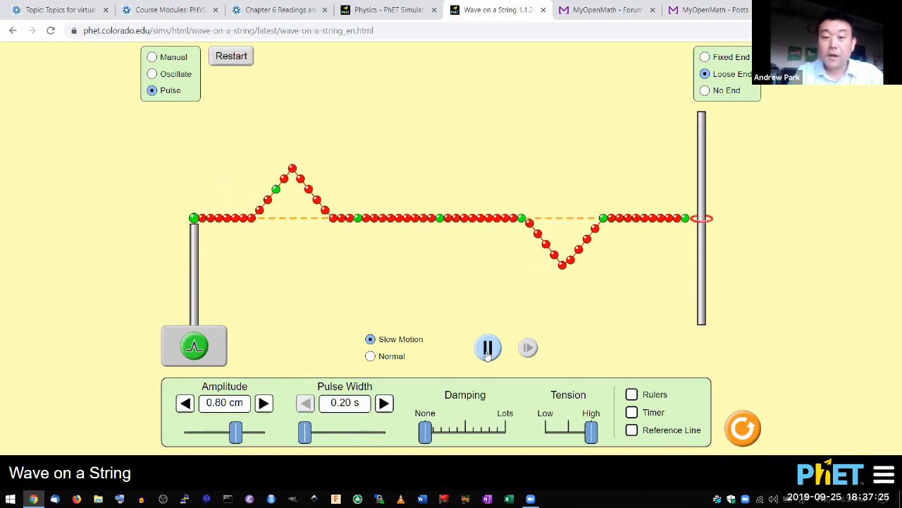
{"action": "left_click", "coordinate": [488, 346]}
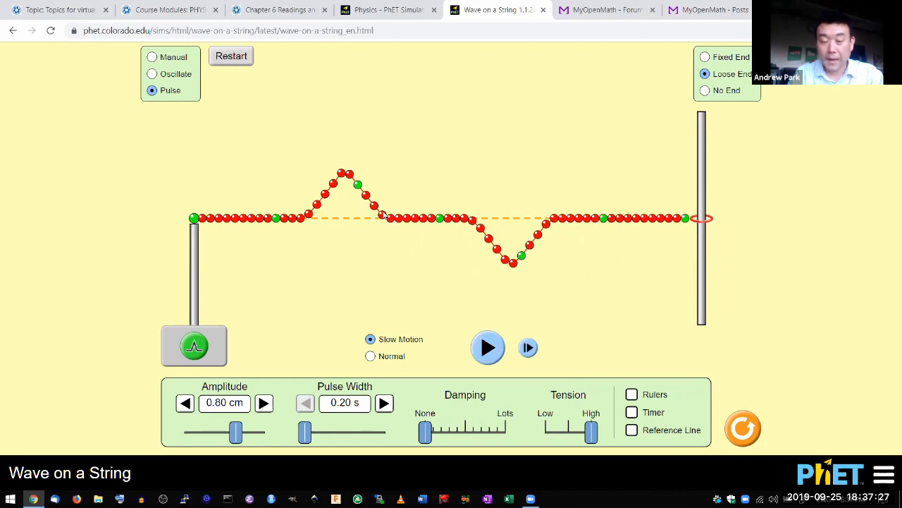
{"action": "mouse_move", "coordinate": [475, 302]}
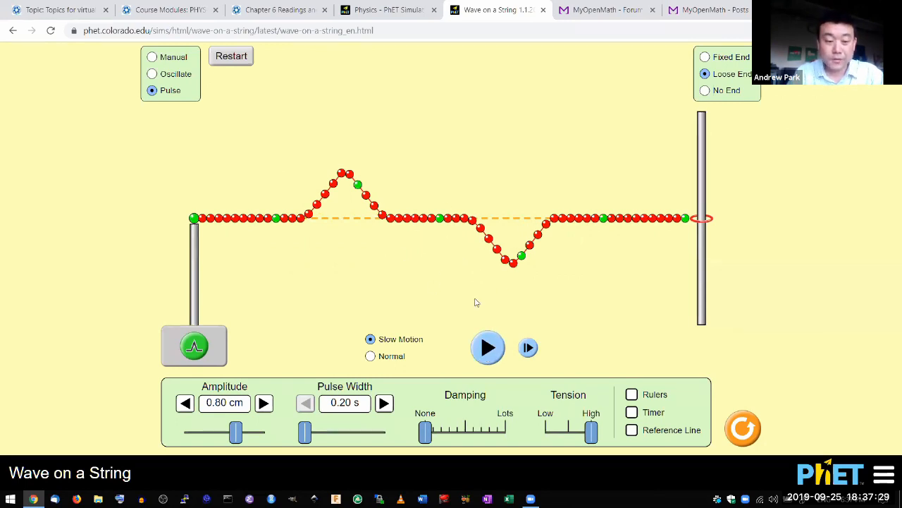
{"action": "left_click", "coordinate": [528, 347]}
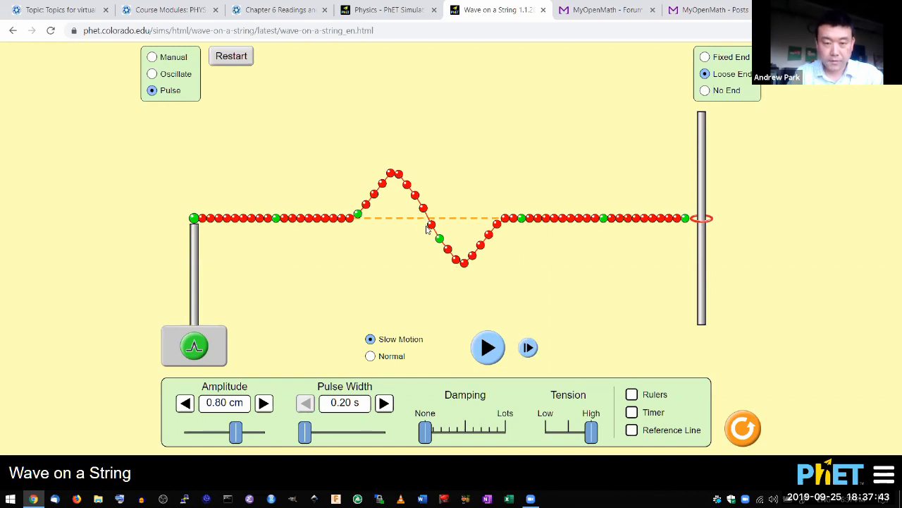
Step the meeting pulses forward three frames until they overlap into a nearly flat string
{"action": "left_click", "coordinate": [528, 347]}
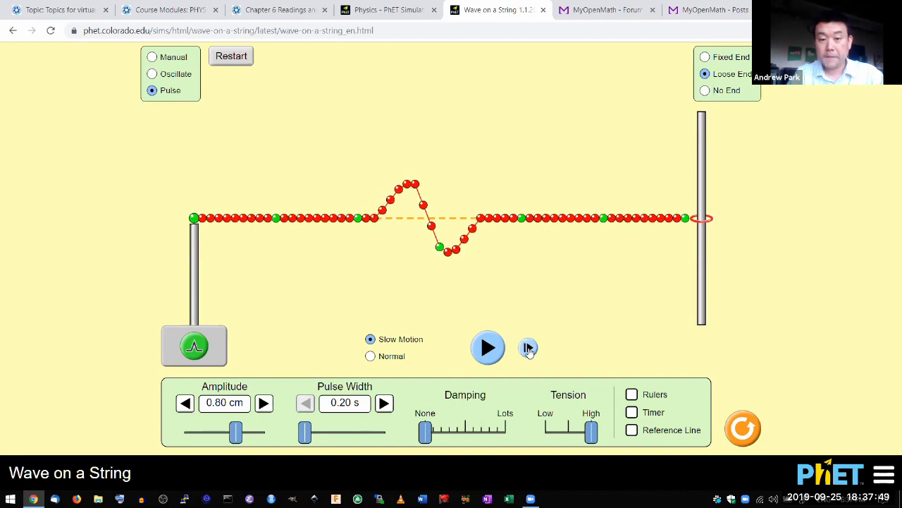
{"action": "left_click", "coordinate": [529, 347]}
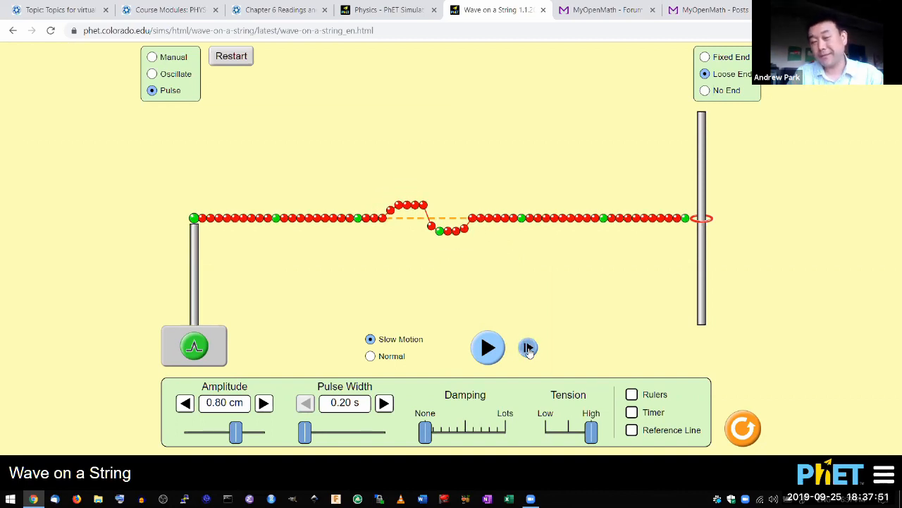
{"action": "left_click", "coordinate": [529, 347]}
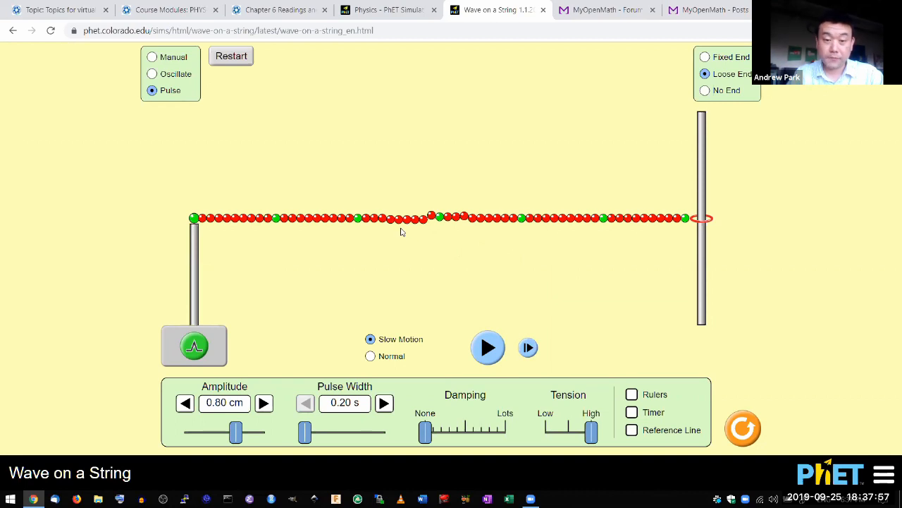
{"action": "mouse_move", "coordinate": [433, 281]}
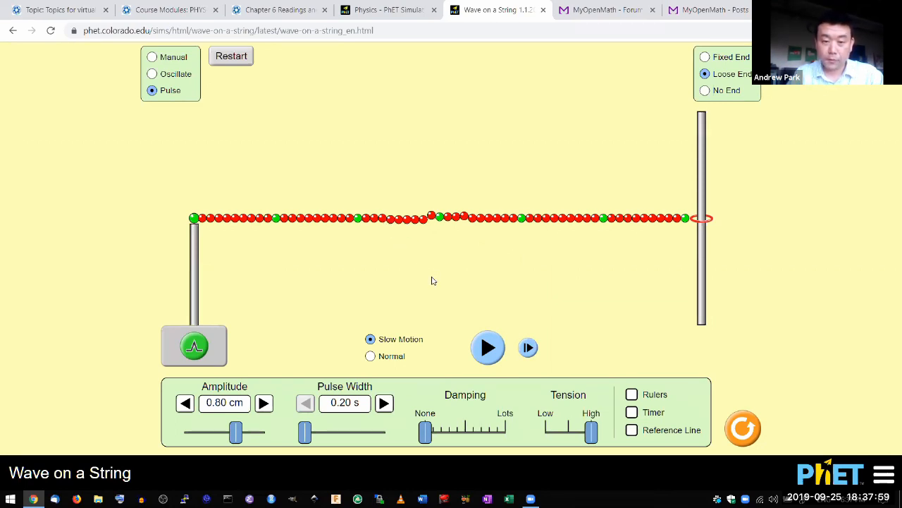
{"action": "mouse_move", "coordinate": [473, 218]}
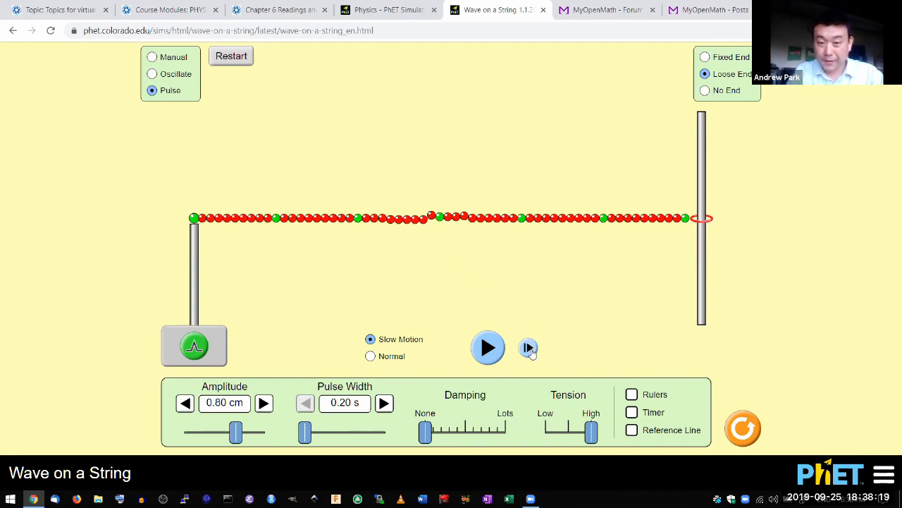
Step twice so the pulses re-emerge on opposite sides, then resume the motion
{"action": "left_click", "coordinate": [528, 347]}
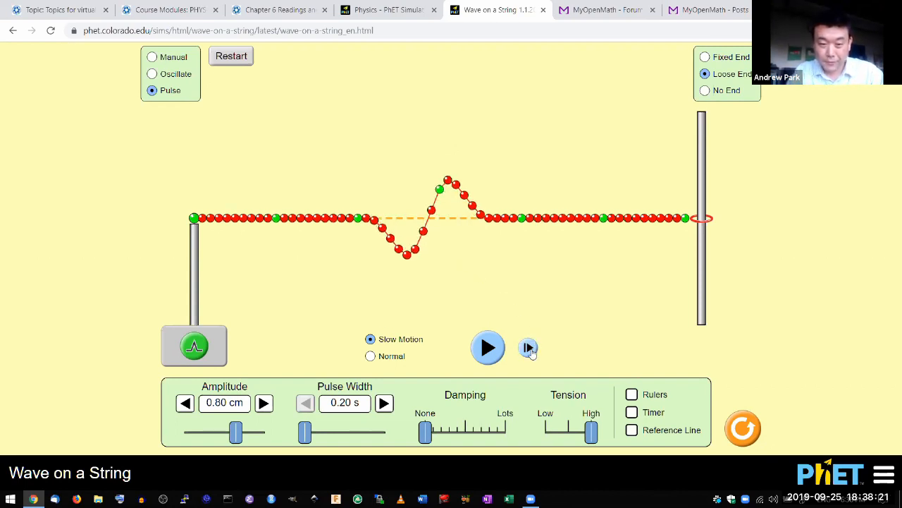
{"action": "left_click", "coordinate": [528, 347]}
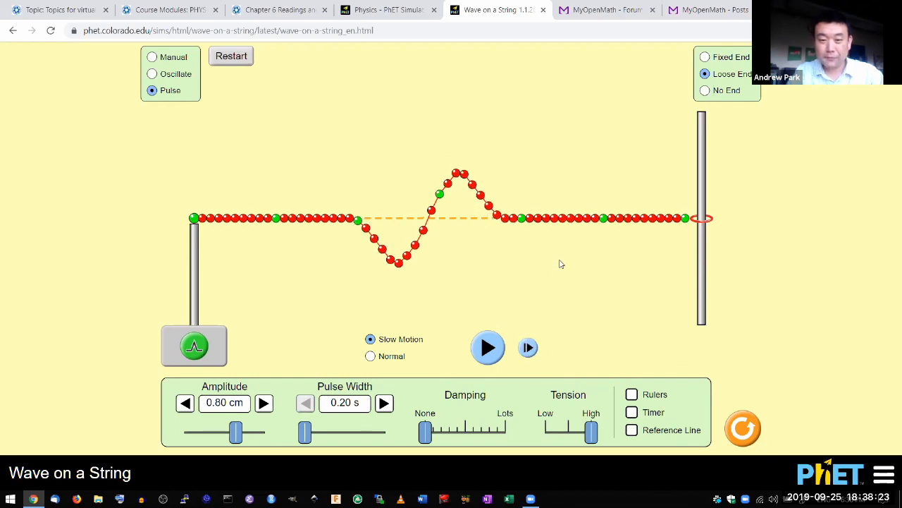
{"action": "mouse_move", "coordinate": [428, 231]}
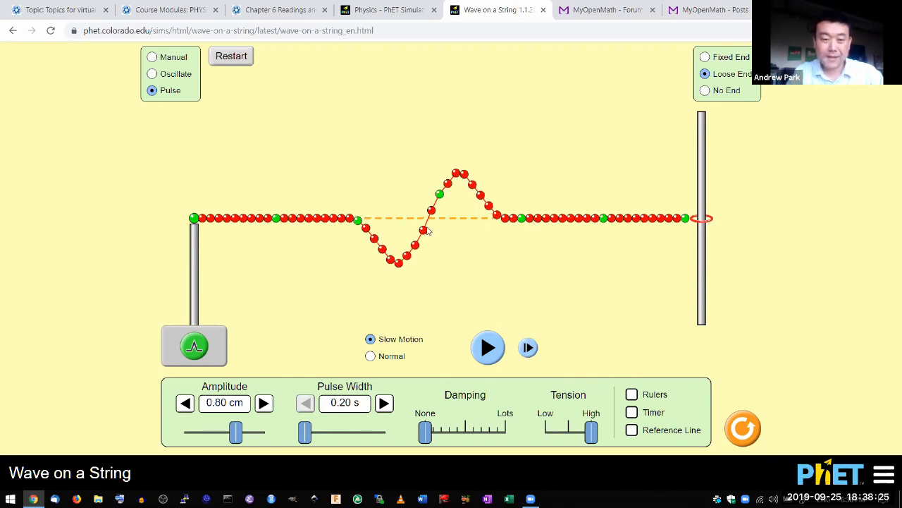
{"action": "left_click", "coordinate": [488, 347]}
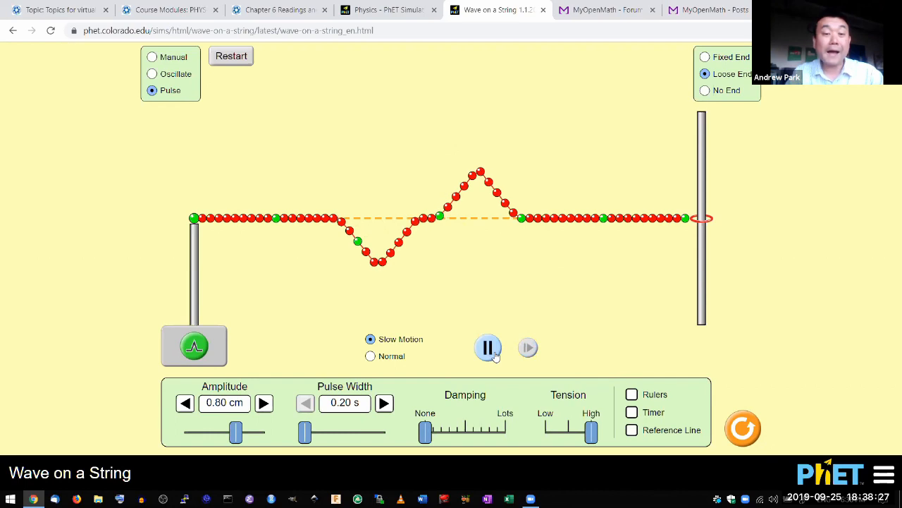